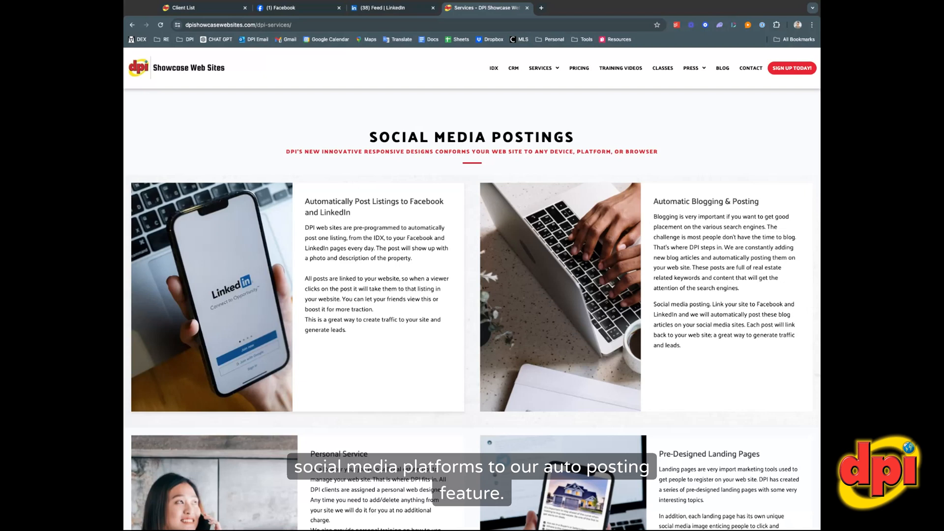
# Go to the CRM and reach the Social Auto-Posting settings from the Tools menu.
pyautogui.moveTo(305, 227); pyautogui.dragTo(346, 330)
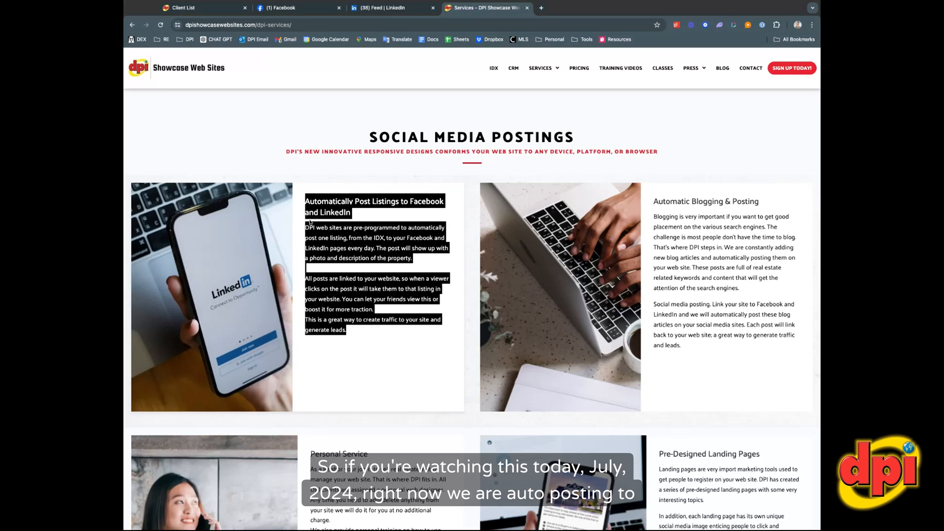
pyautogui.click(374, 213)
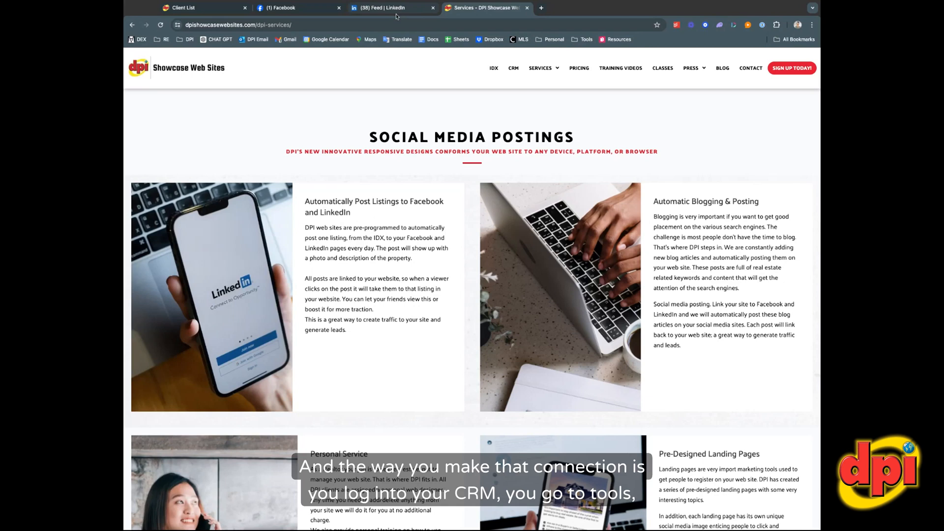
pyautogui.click(182, 8)
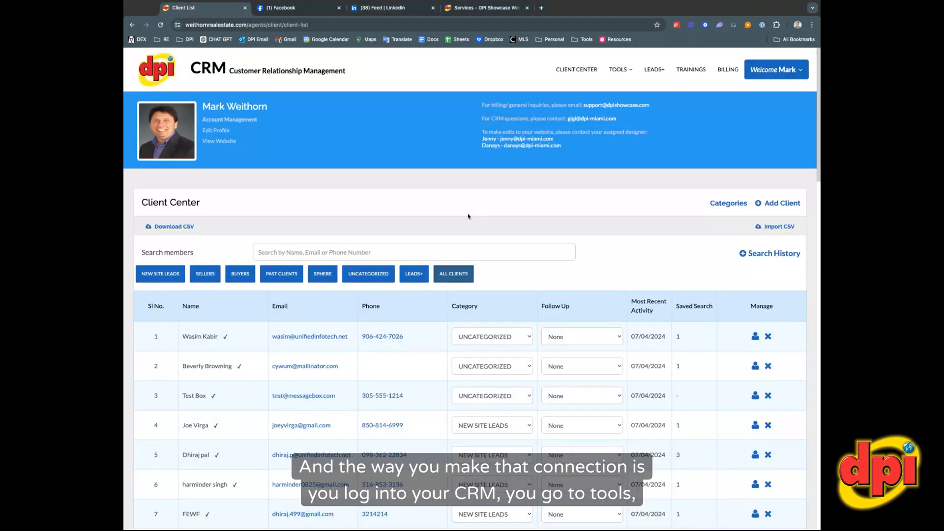
pyautogui.click(618, 69)
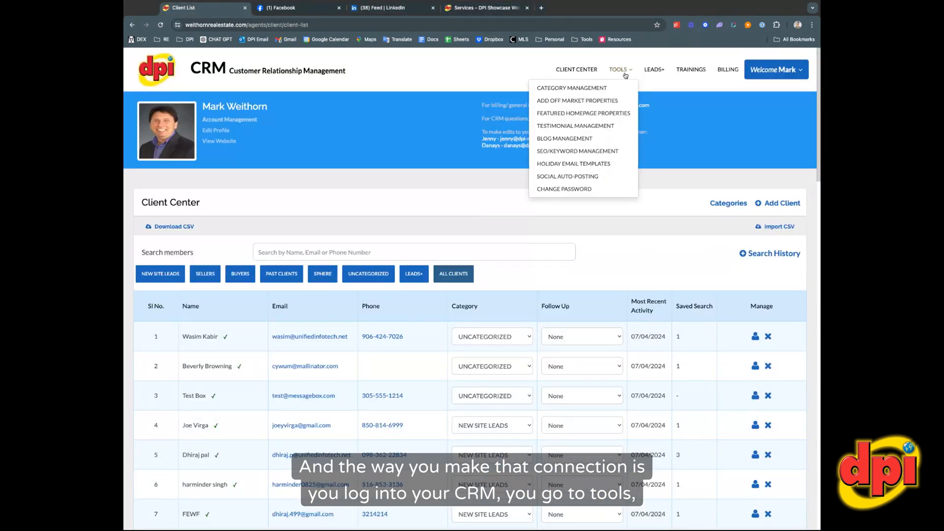
pyautogui.moveTo(559, 178)
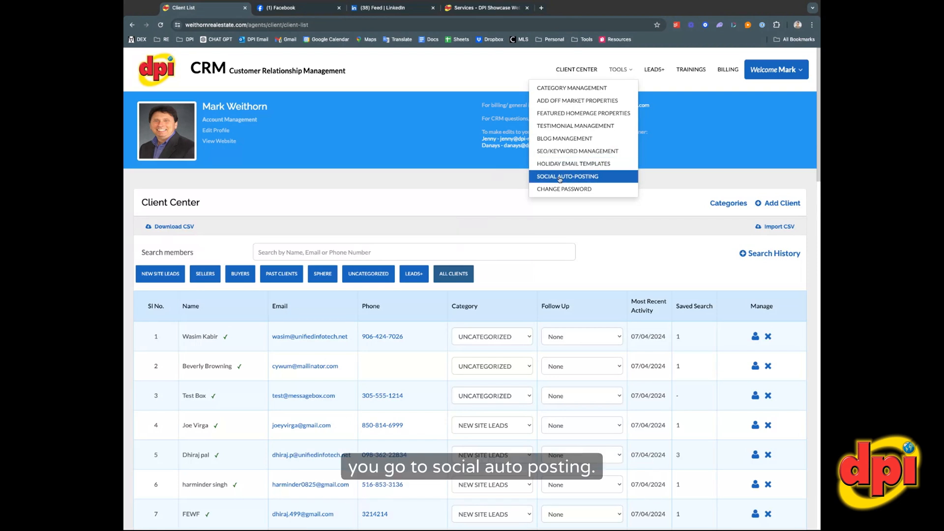
pyautogui.click(568, 176)
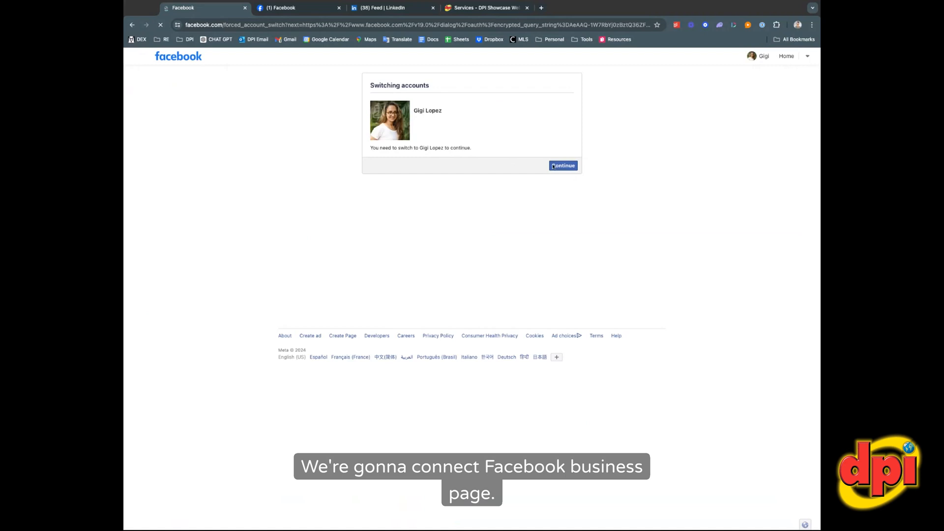
# Switch to the required Facebook account and continue as that account.
pyautogui.click(563, 165)
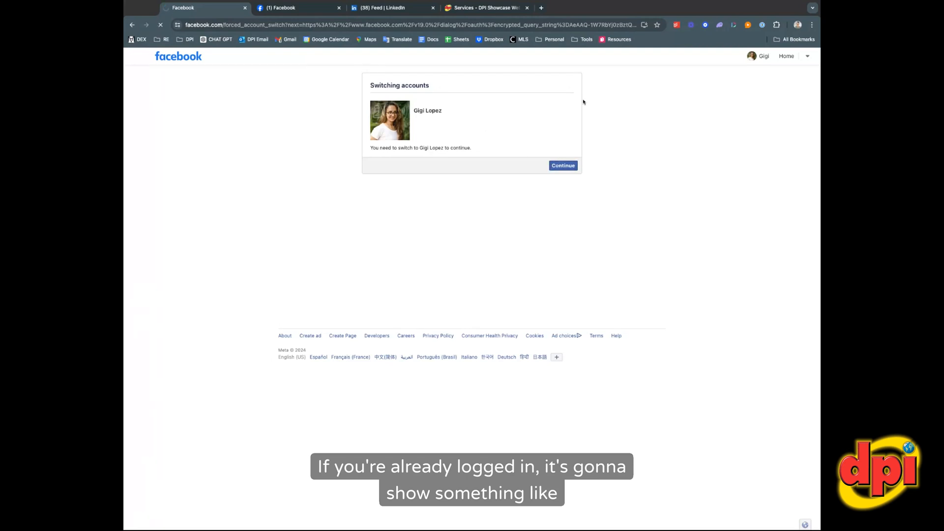
pyautogui.click(563, 165)
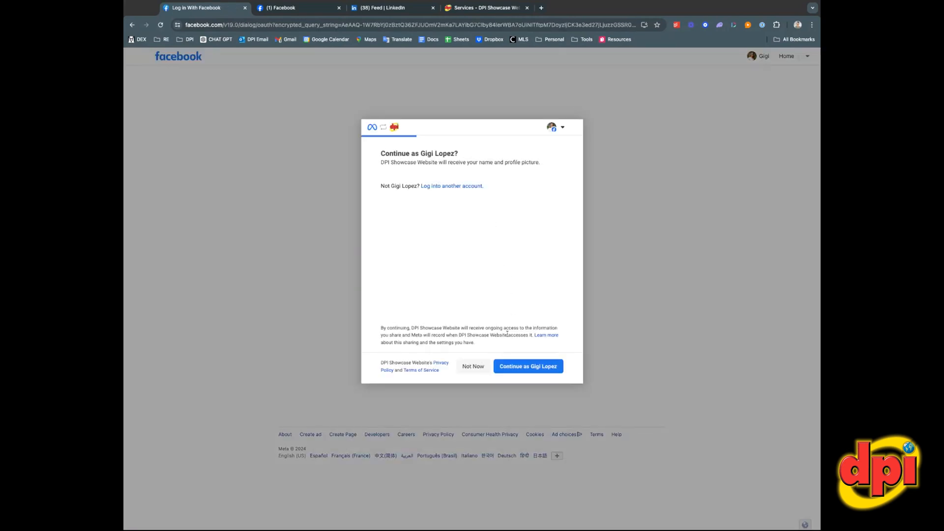
pyautogui.click(528, 366)
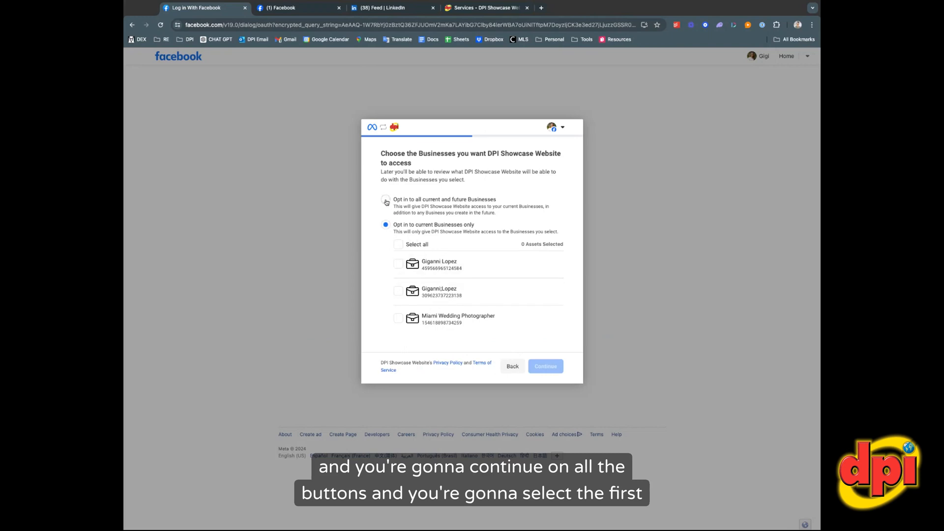
# Grant access to all current and future businesses and the DPI Real Estate Websites + CRM page.
pyautogui.click(385, 199)
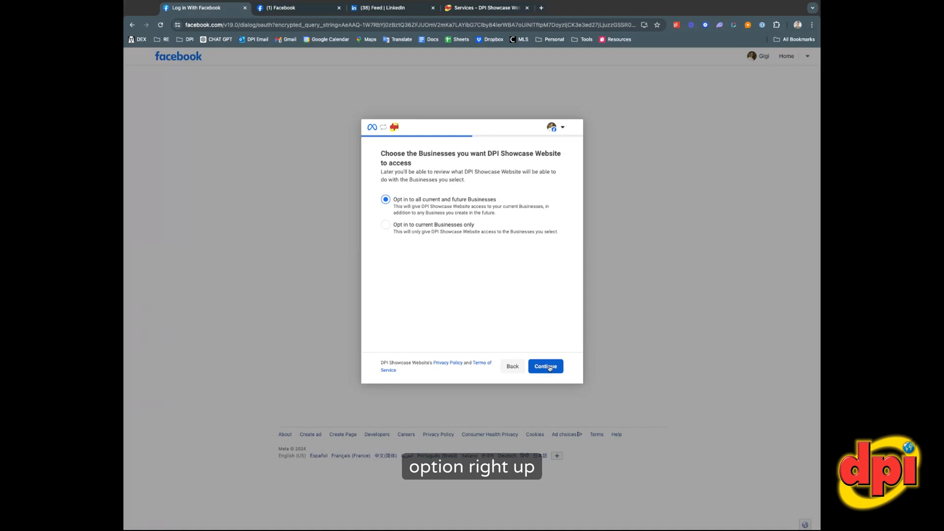
pyautogui.click(545, 366)
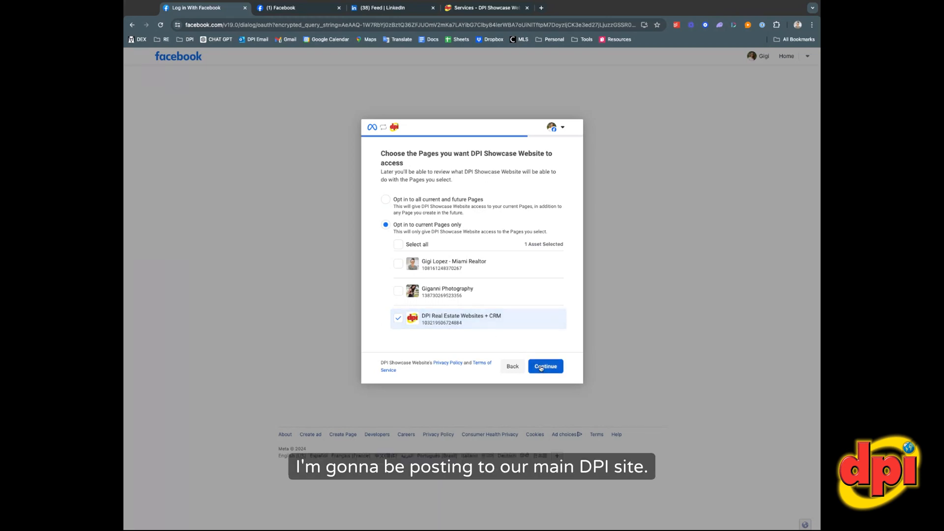
pyautogui.click(545, 366)
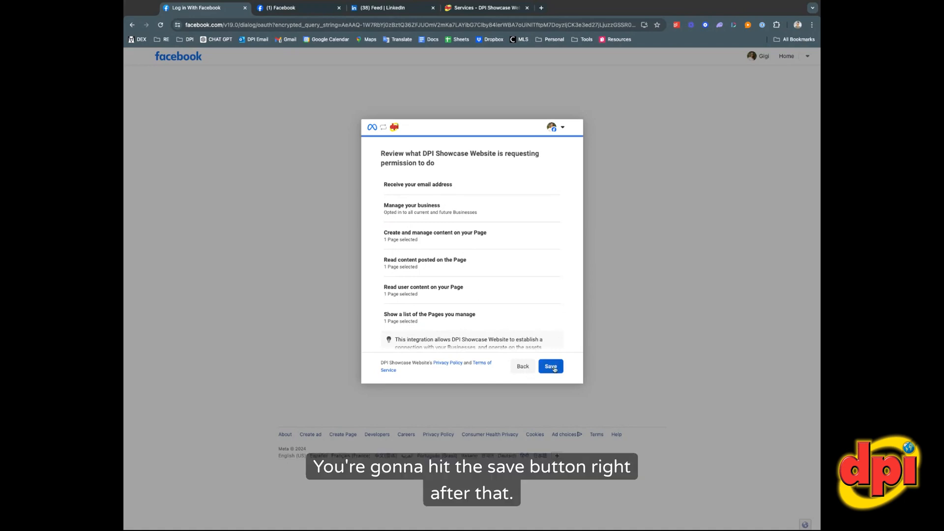
# Save the requested permissions and acknowledge the successful connection.
pyautogui.click(551, 366)
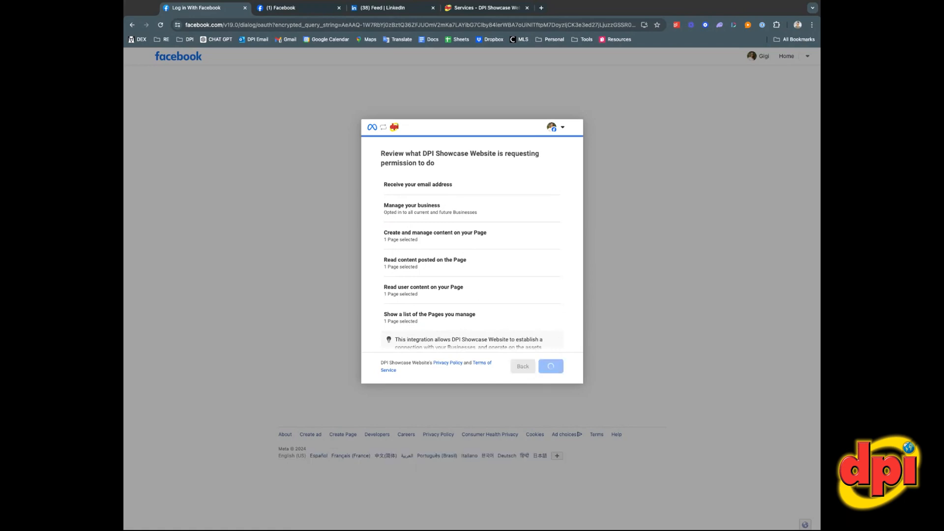
pyautogui.click(551, 366)
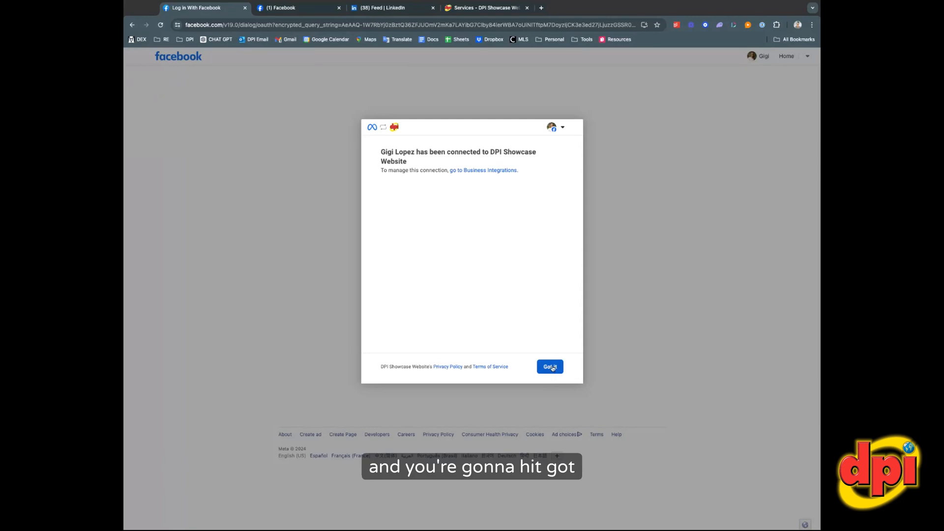
pyautogui.click(550, 366)
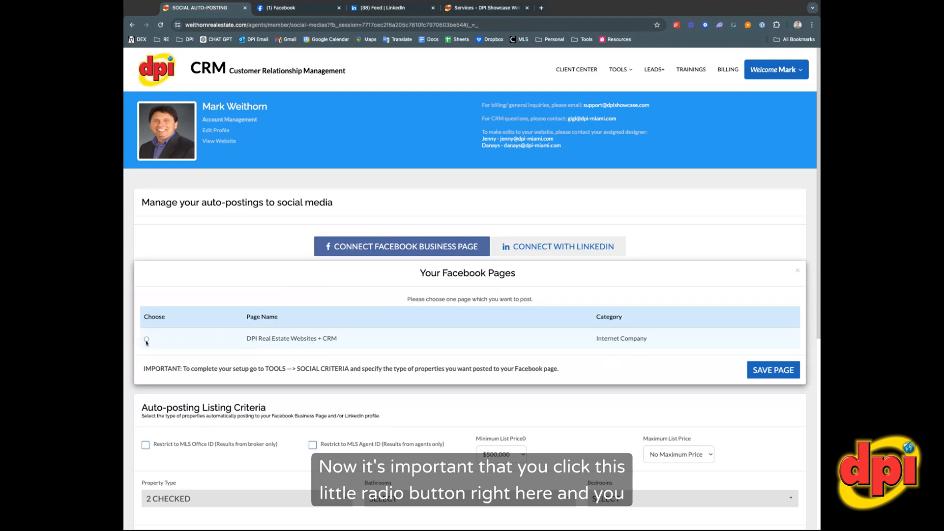
# Save DPI Real Estate Websites + CRM as the posting page and dismiss the 1Password prompt.
pyautogui.click(145, 339)
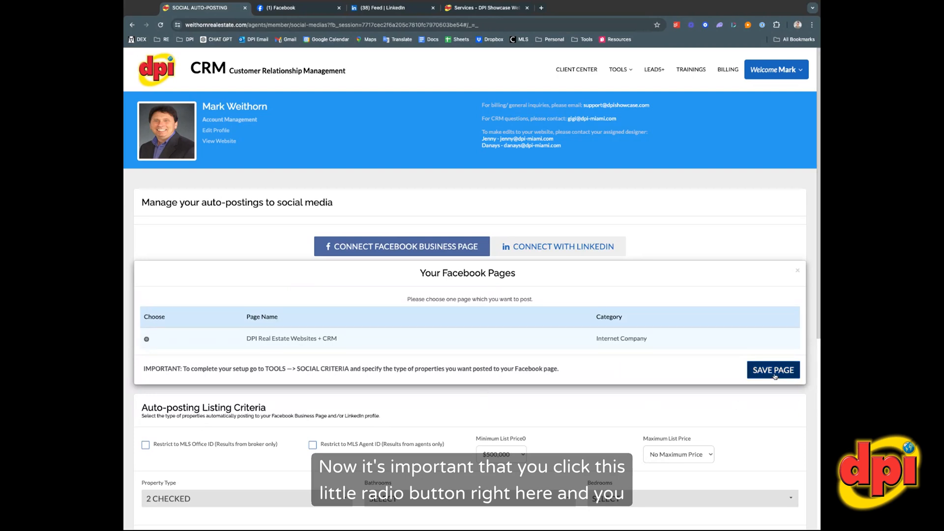
pyautogui.click(773, 370)
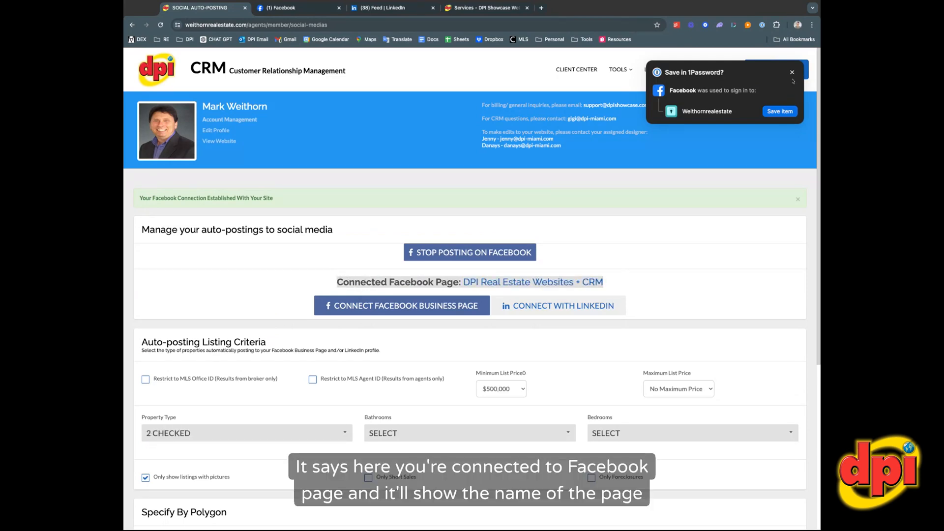
pyautogui.click(792, 72)
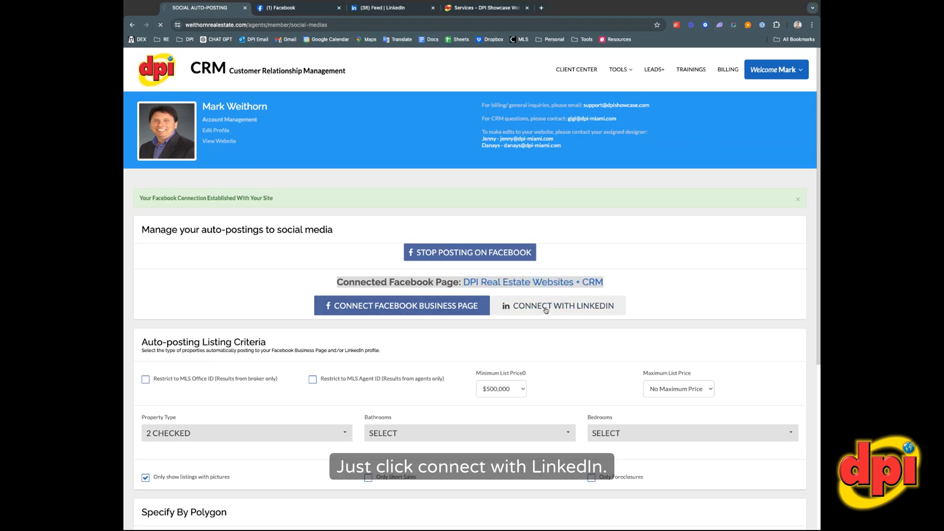
# Connect LinkedIn for auto-posting, then view the agent's public website.
pyautogui.click(559, 305)
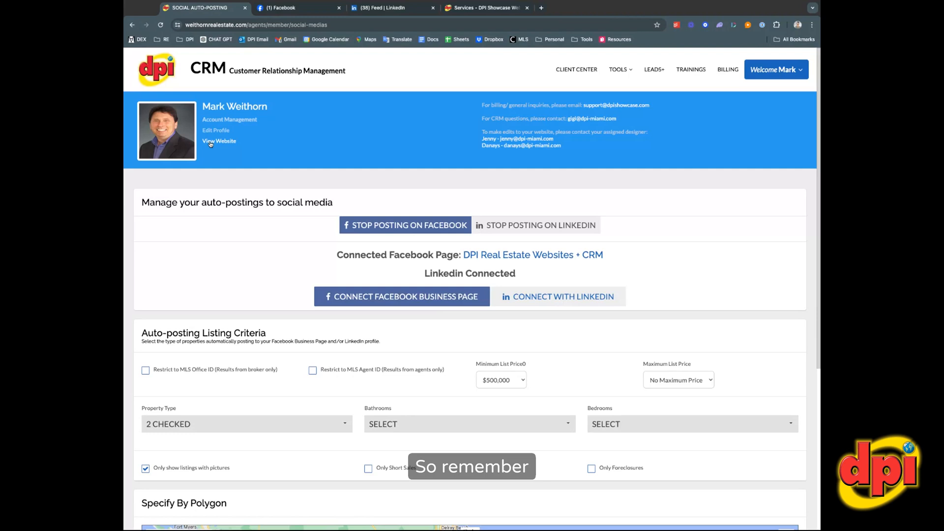
pyautogui.click(218, 141)
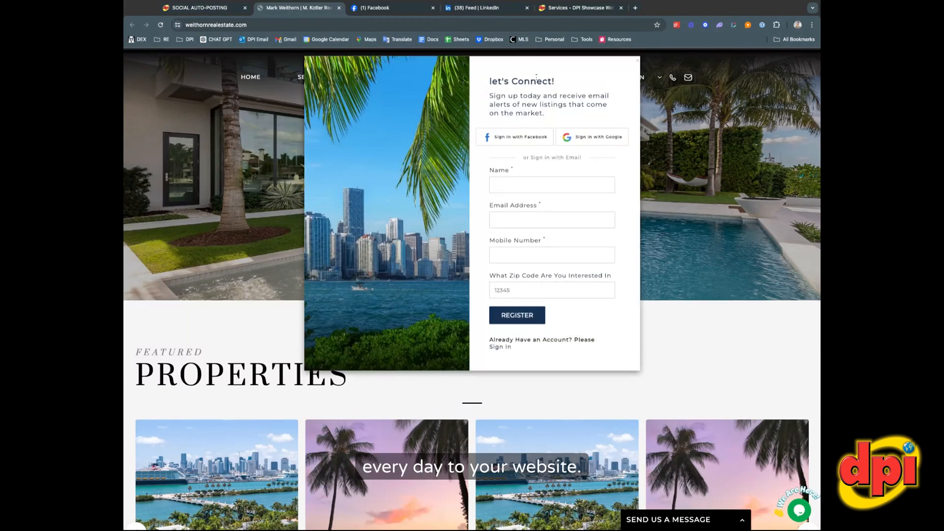
# Browse the website's Blog page, then switch to the Facebook business page.
pyautogui.click(535, 77)
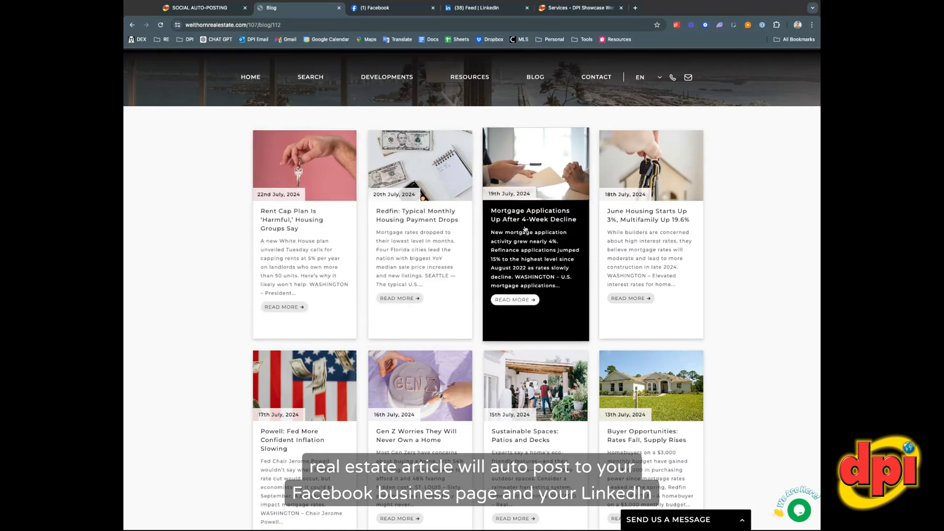
pyautogui.moveTo(502, 116)
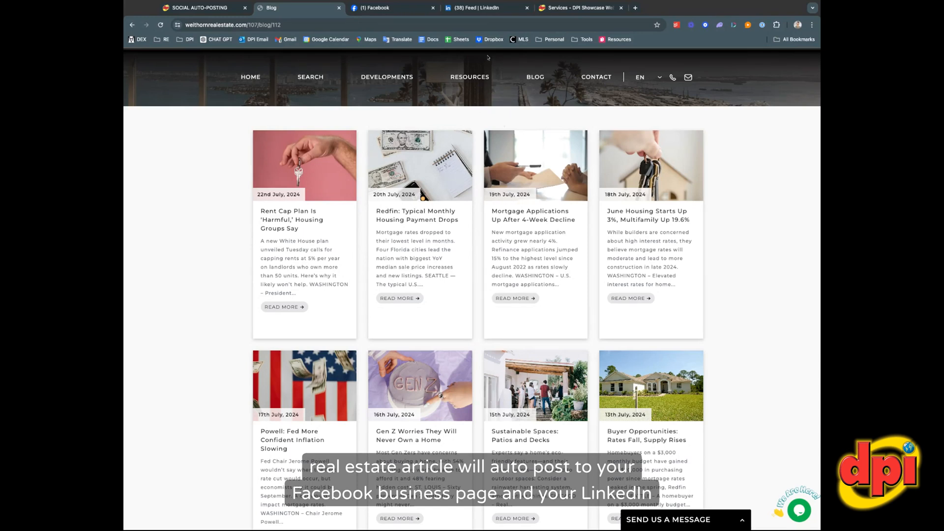
pyautogui.click(373, 8)
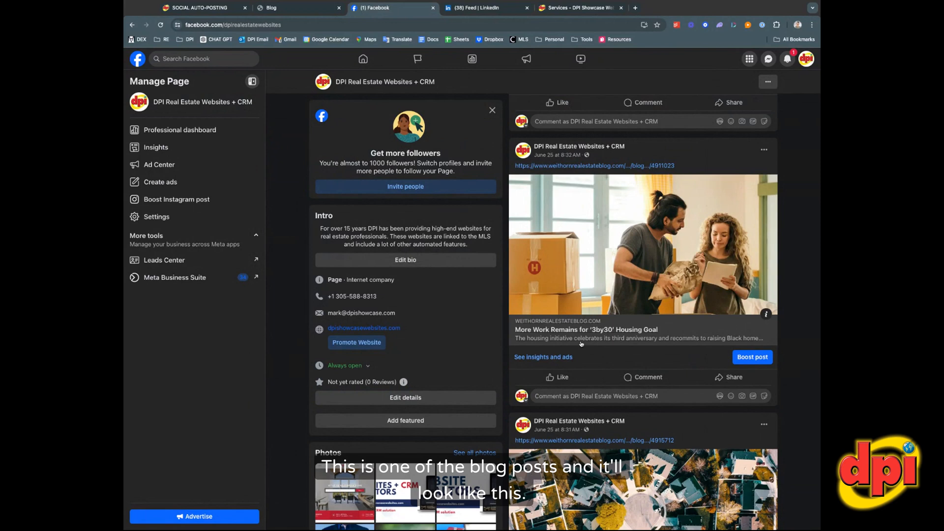
pyautogui.moveTo(621, 310)
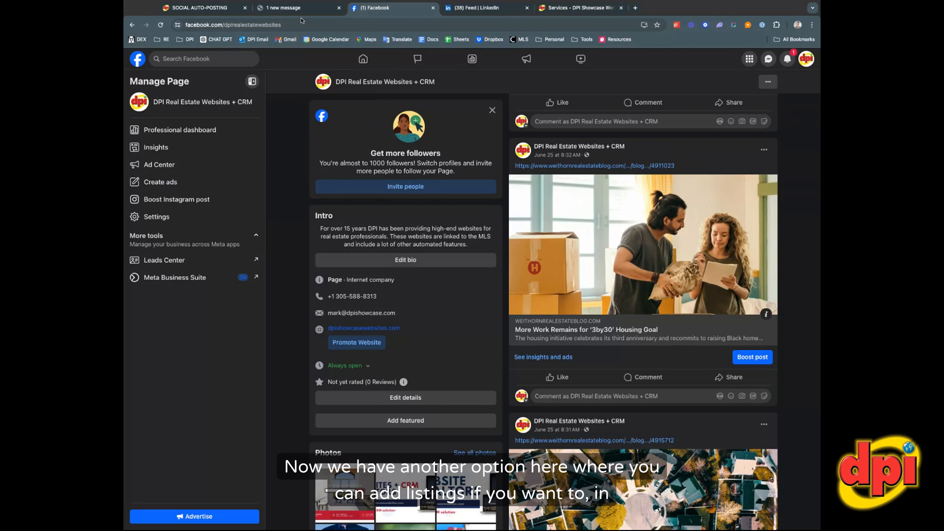
# Return from the Facebook feed to the CRM auto-posting page.
pyautogui.click(199, 8)
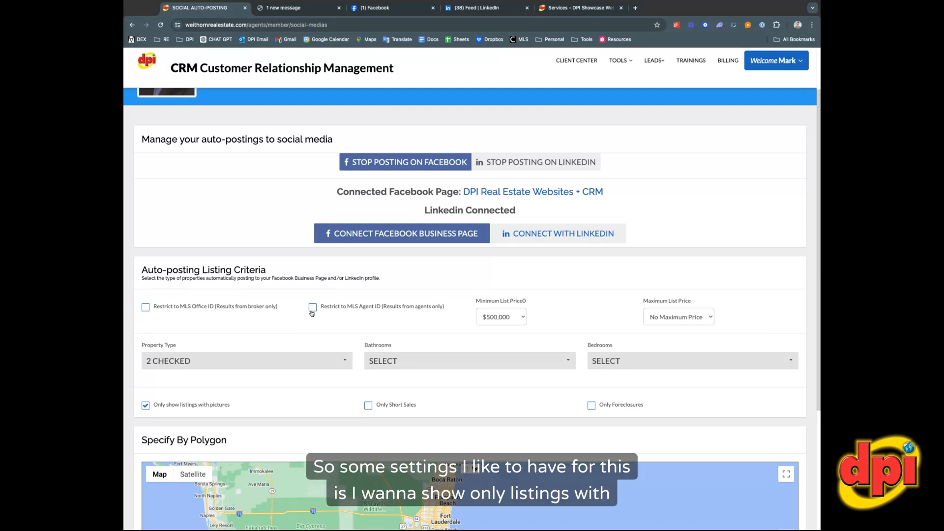
pyautogui.moveTo(448, 303)
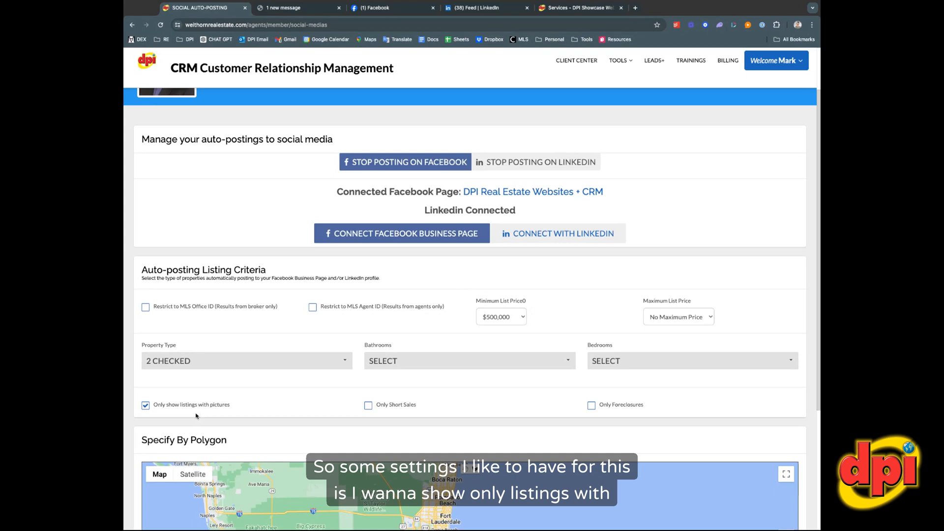
pyautogui.click(144, 405)
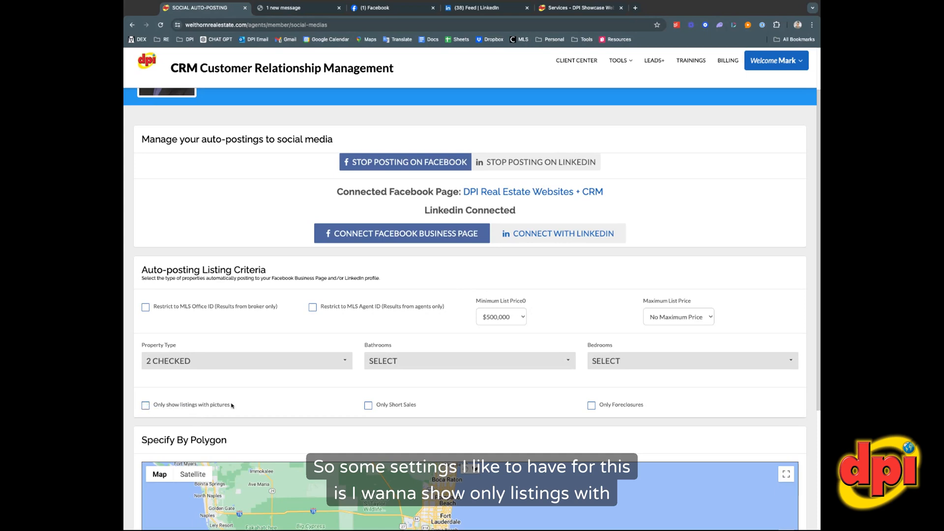
pyautogui.click(145, 406)
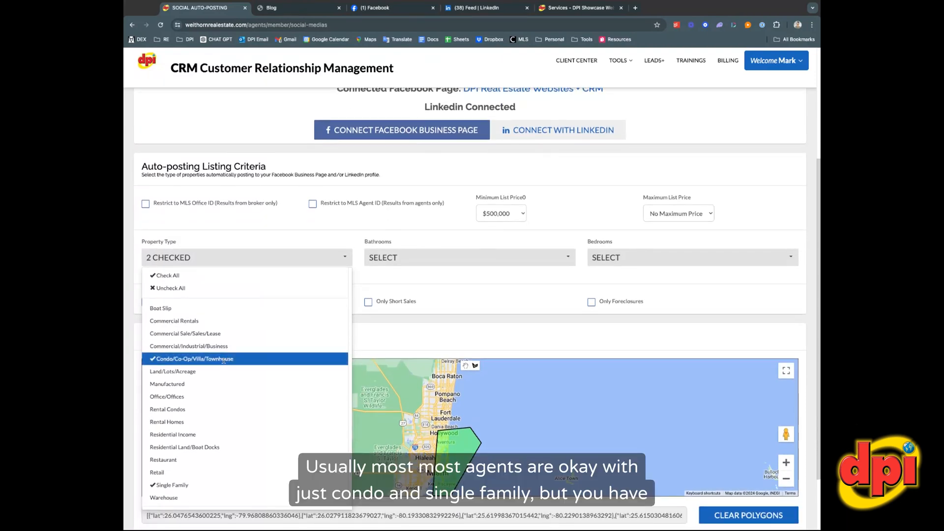
pyautogui.moveTo(172, 485)
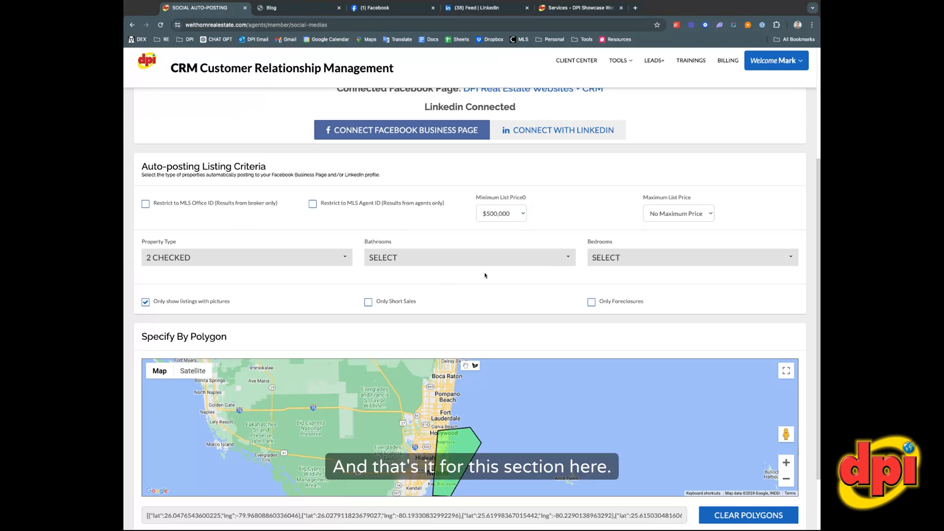
pyautogui.scroll(-3)
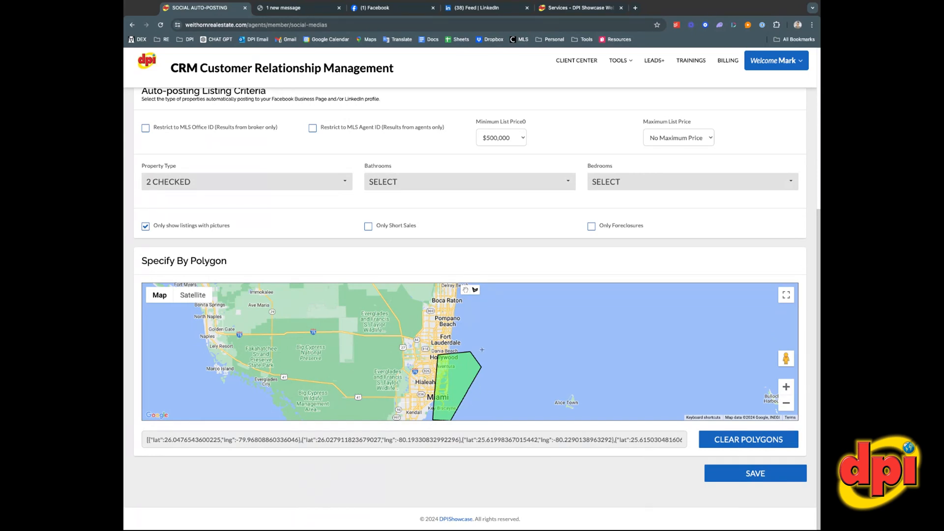
# Save the listing criteria at the bottom of the auto-posting page.
pyautogui.click(756, 473)
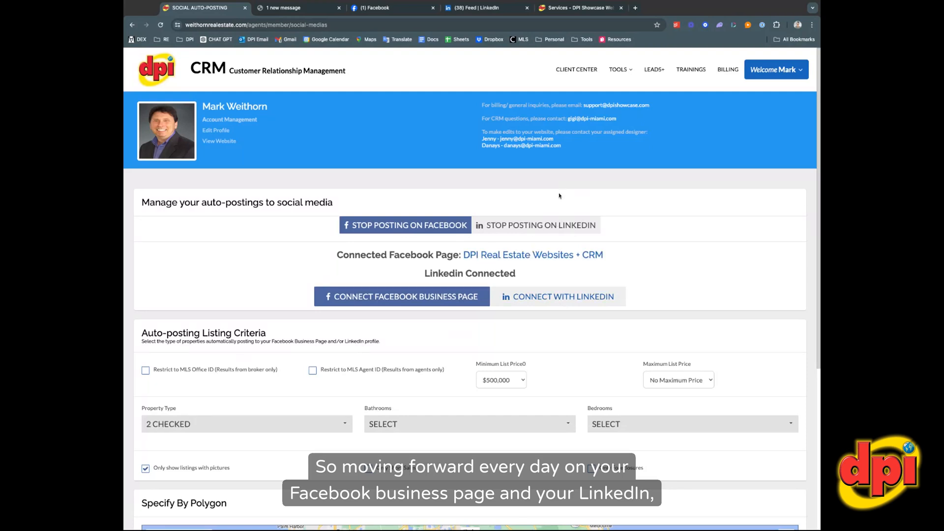
pyautogui.moveTo(513, 185)
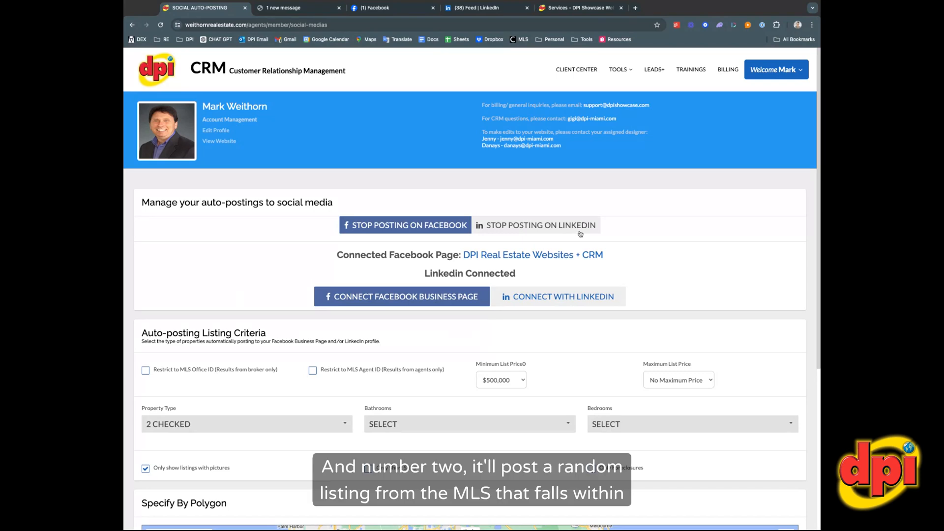
pyautogui.scroll(-3)
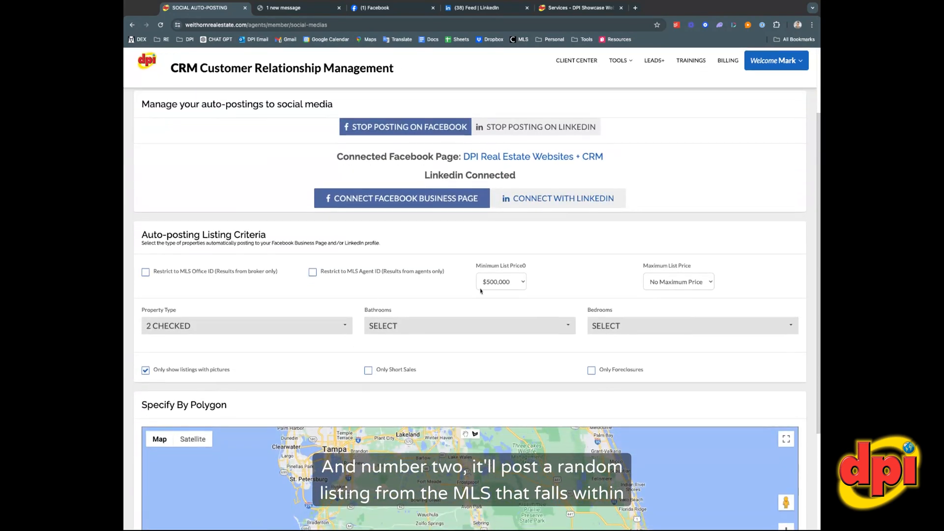